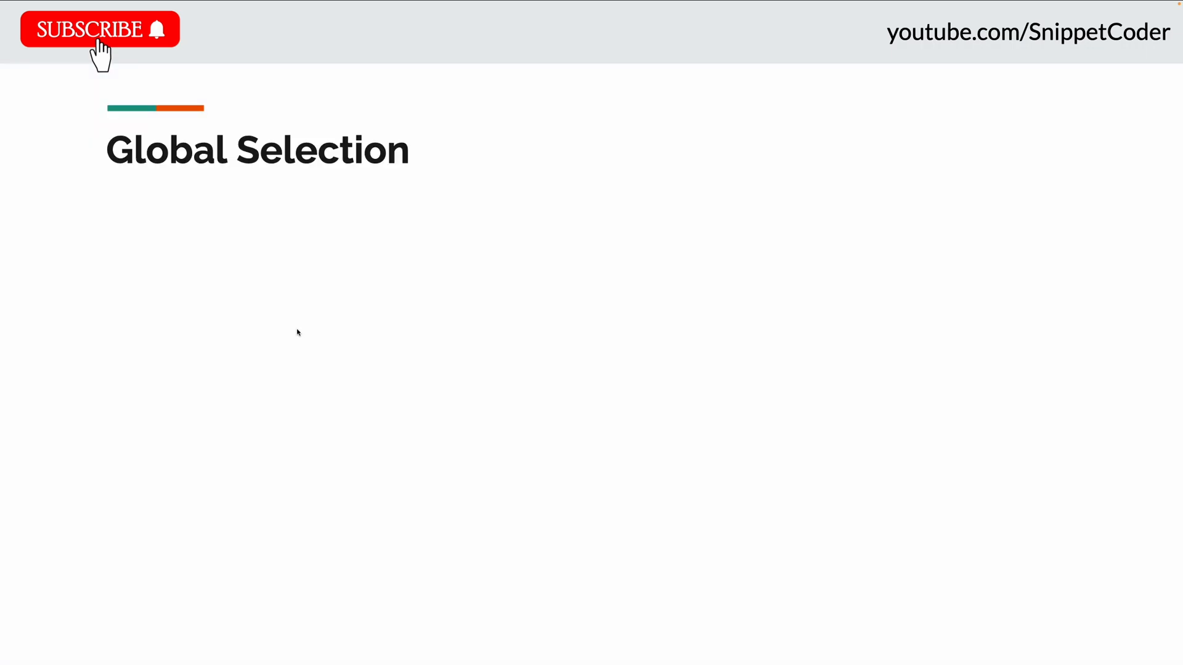
pyautogui.moveTo(304, 335)
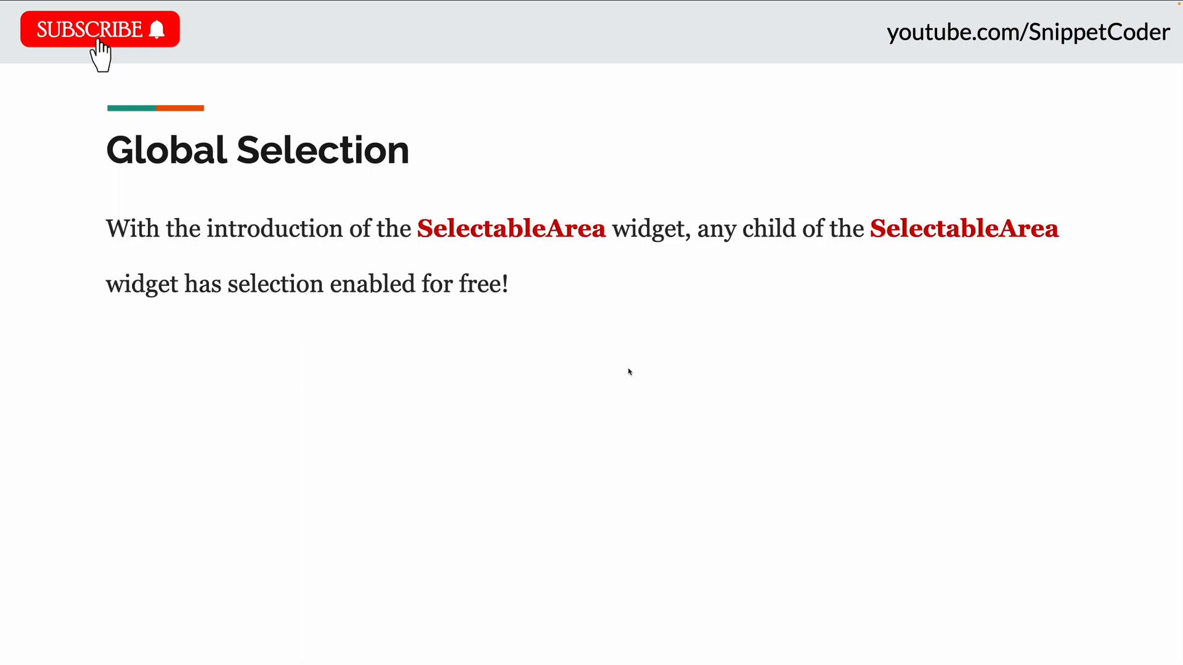
pyautogui.moveTo(691, 409)
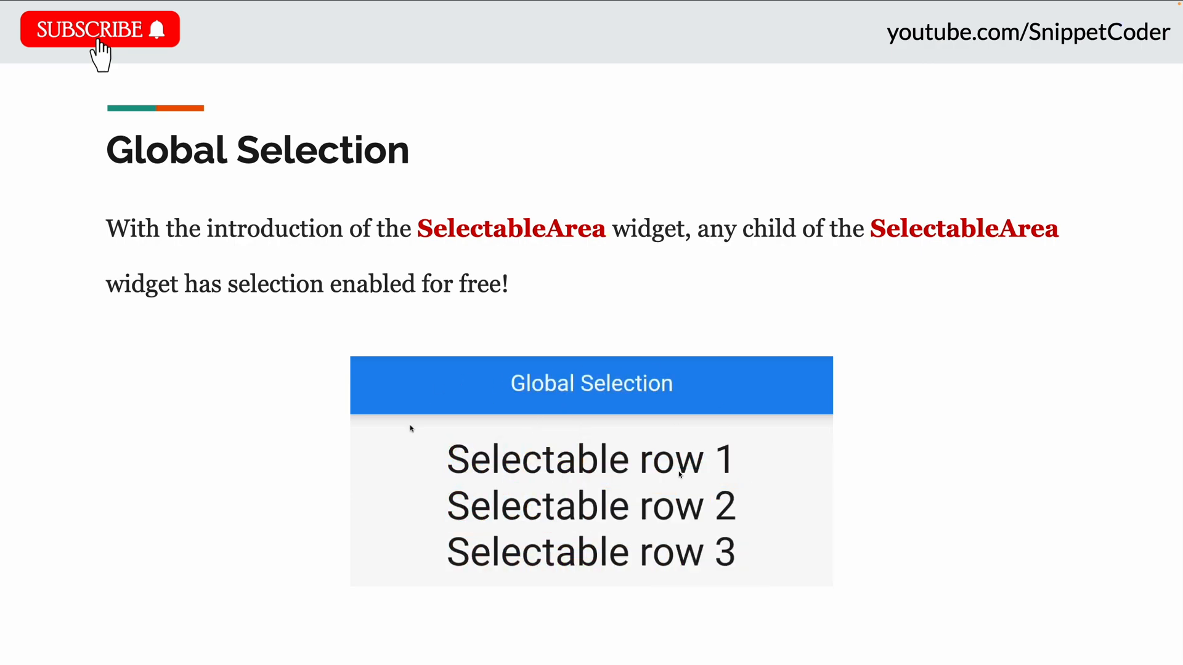
pyautogui.moveTo(415, 437)
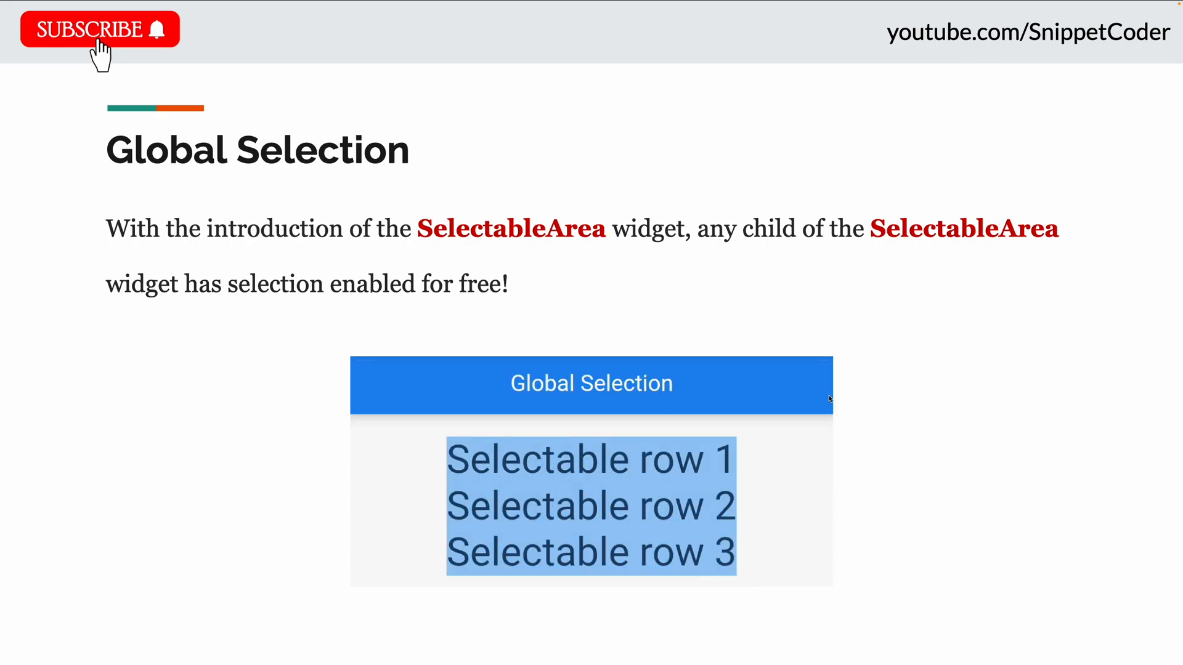
pyautogui.moveTo(743, 575)
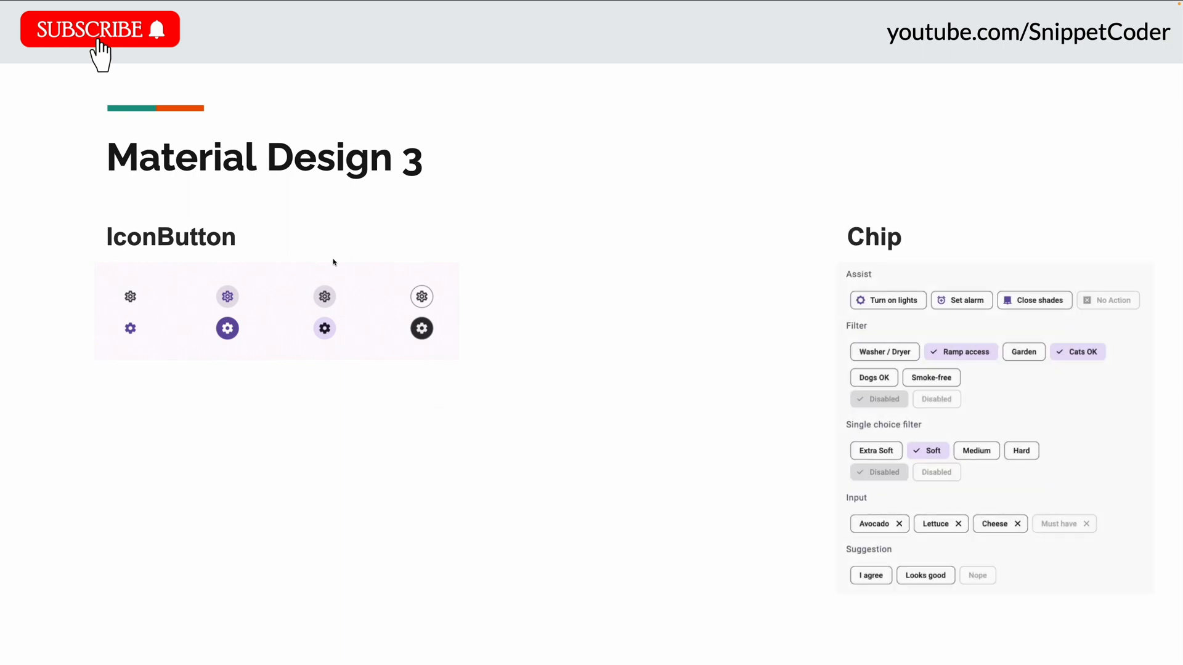
# Advance from the Material Design 3 IconButton and Chip examples to the Rich Text Editing slide.
pyautogui.scroll(-3)
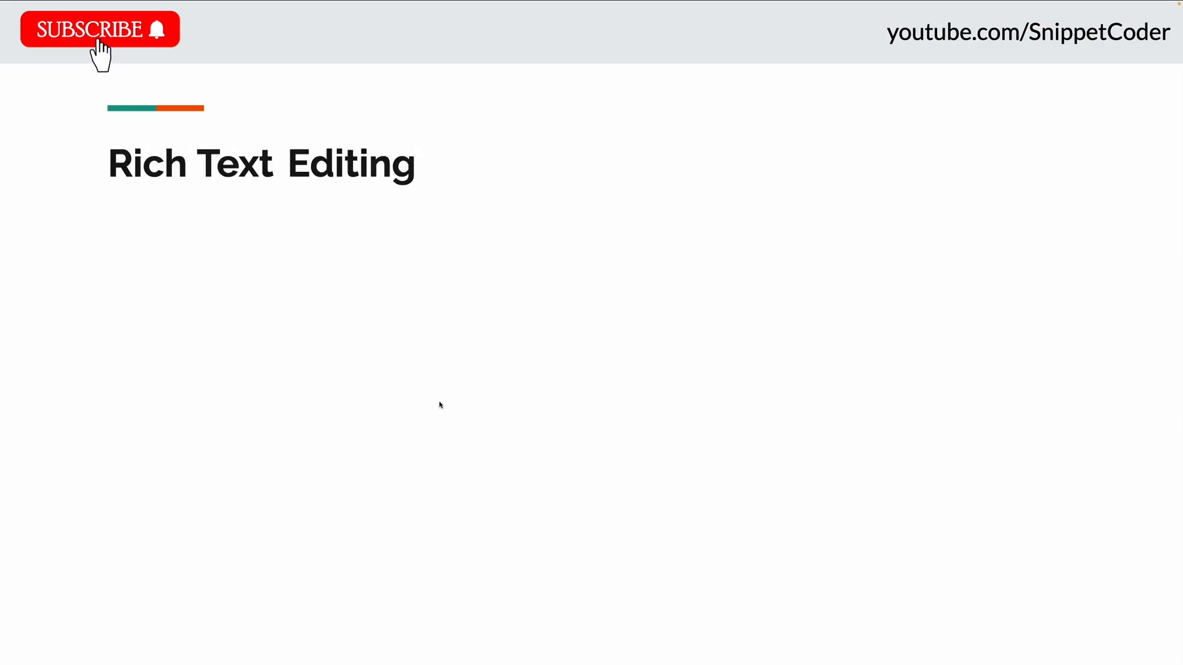
pyautogui.moveTo(442, 413)
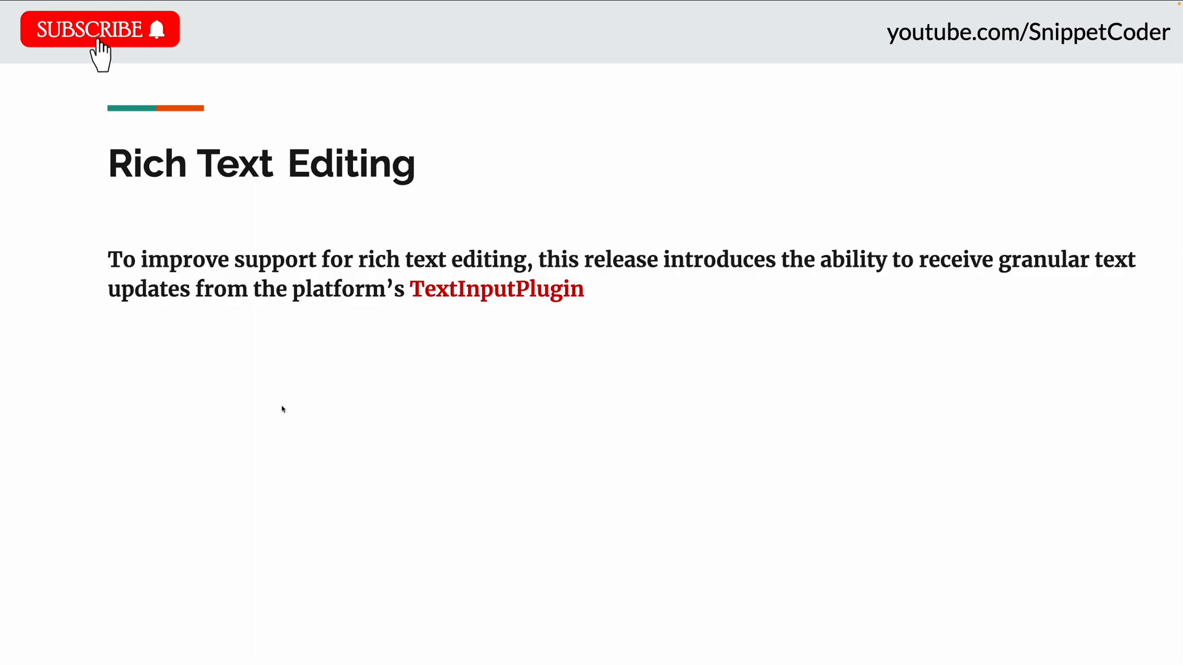
pyautogui.moveTo(388, 458)
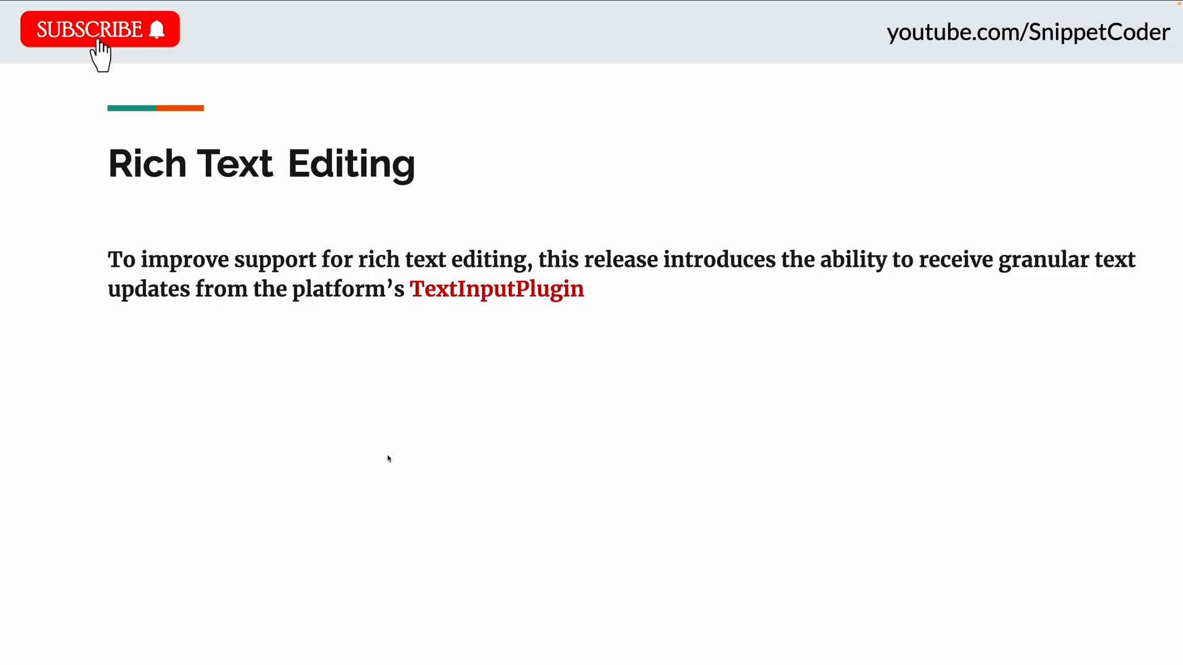
pyautogui.moveTo(677, 529)
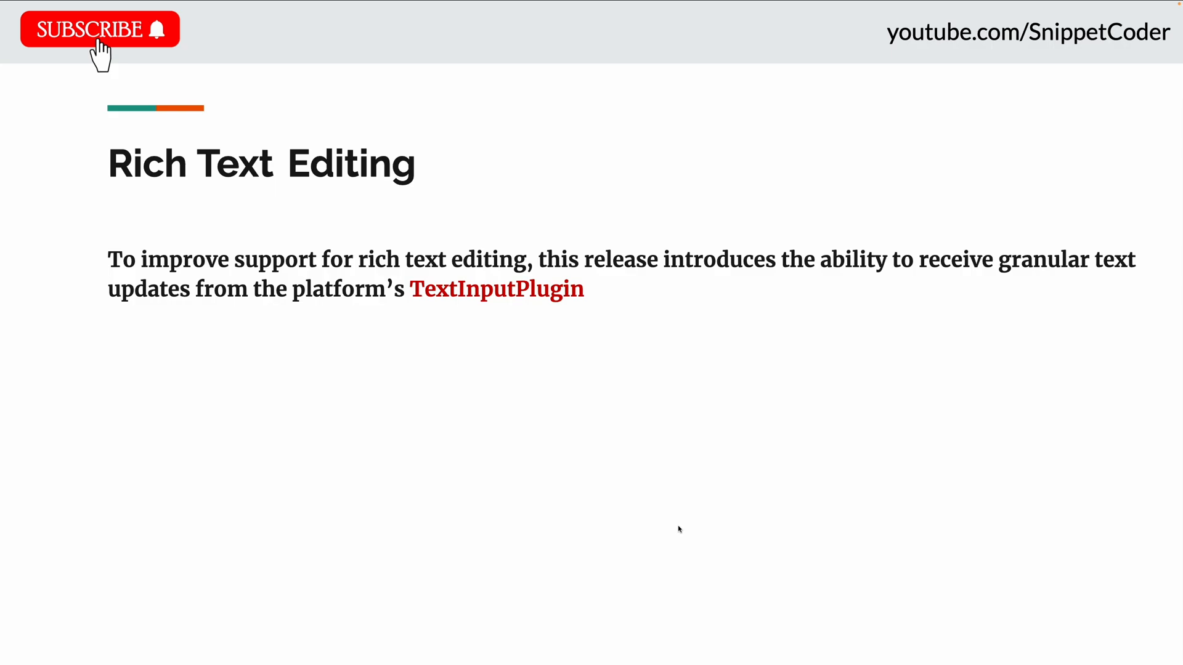
pyautogui.moveTo(462, 489)
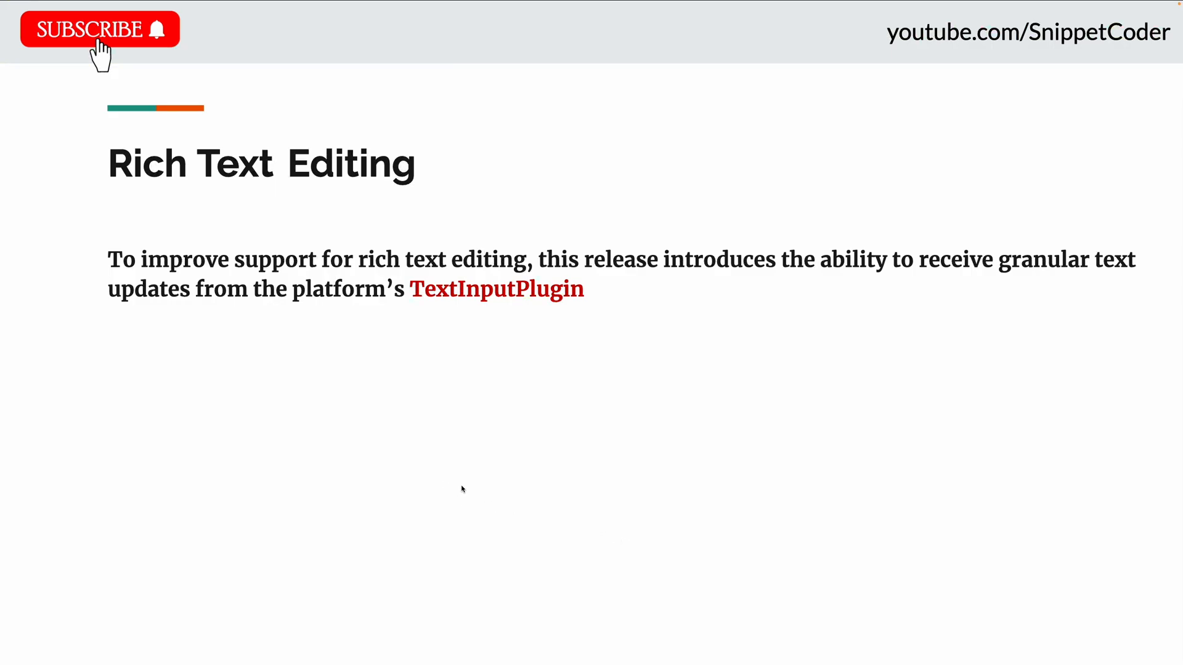
pyautogui.moveTo(431, 483)
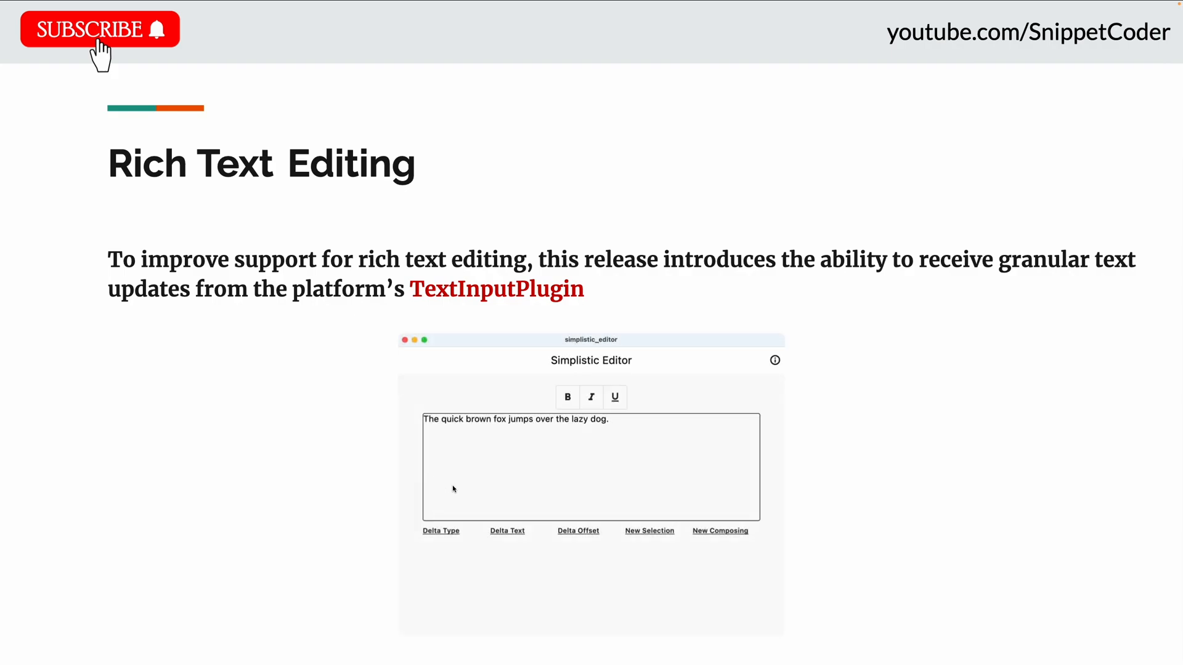
pyautogui.moveTo(667, 395)
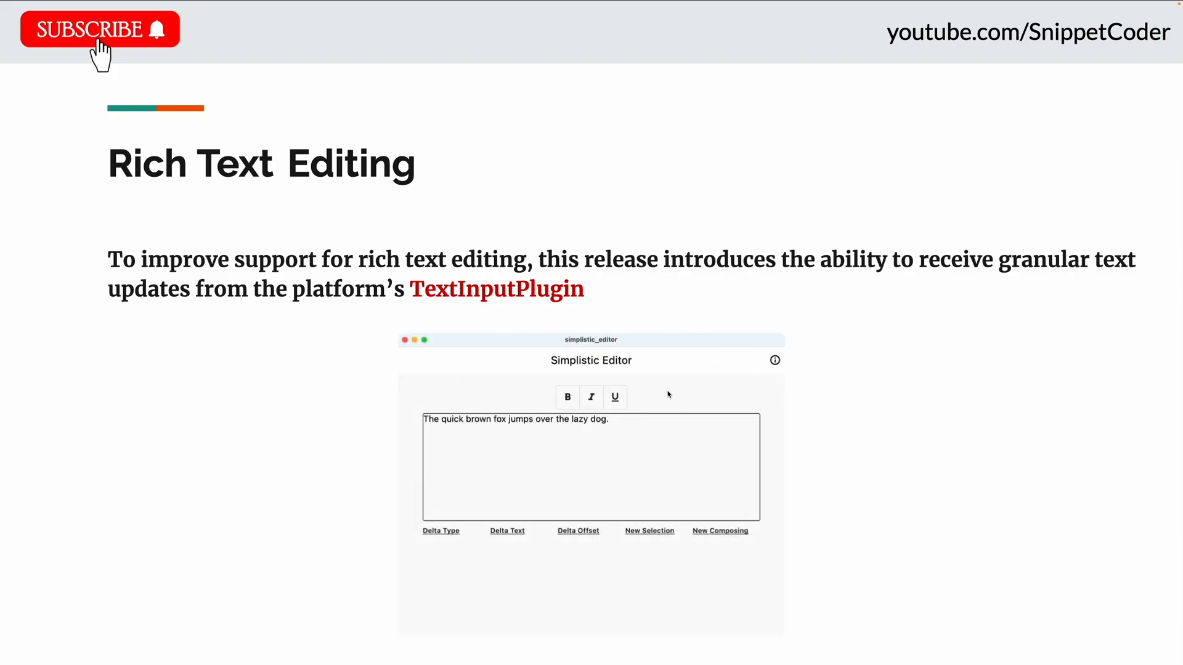
pyautogui.moveTo(658, 395)
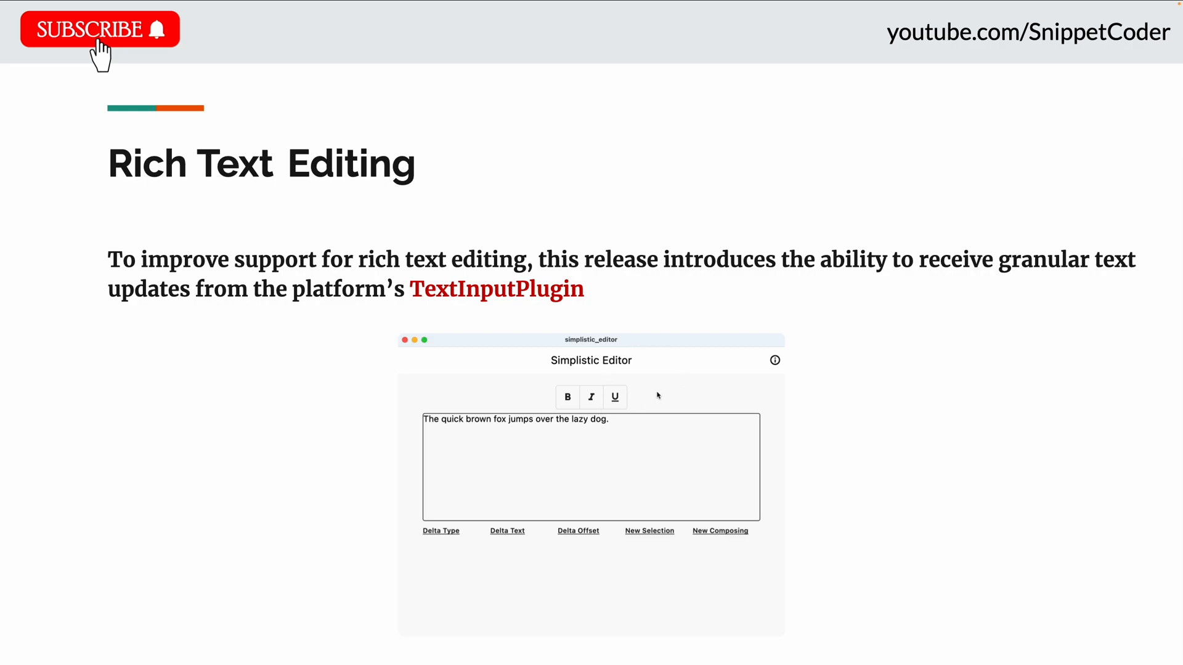
pyautogui.moveTo(659, 377)
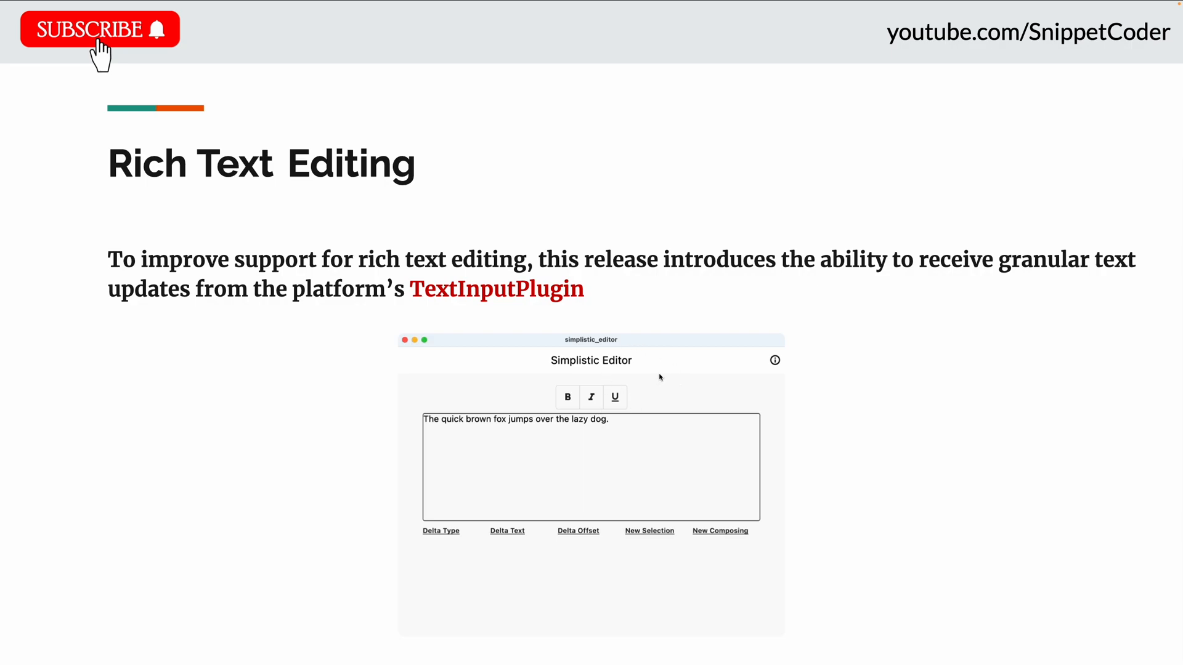
pyautogui.moveTo(509, 357)
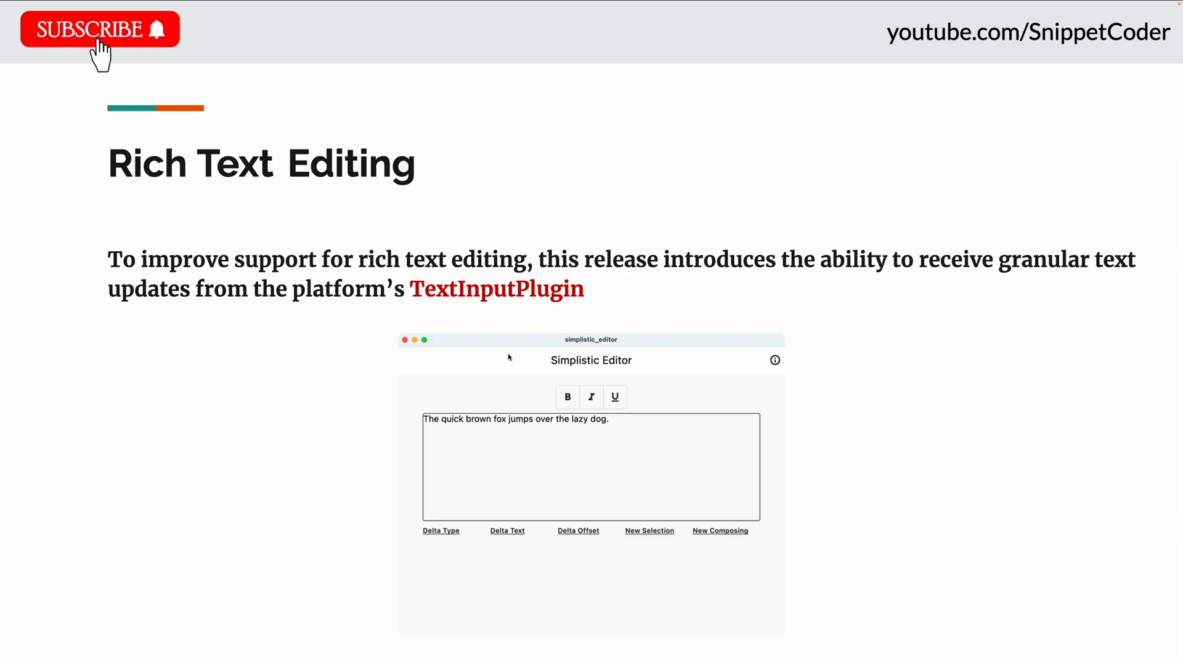
pyautogui.moveTo(604, 401)
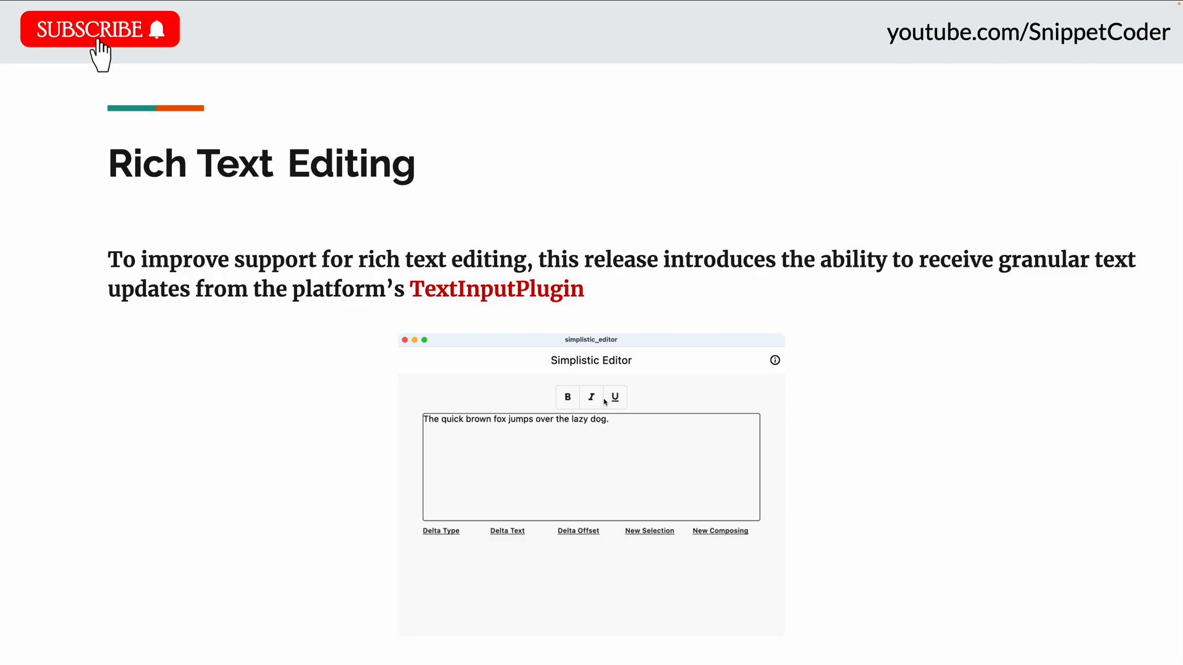
pyautogui.moveTo(623, 399)
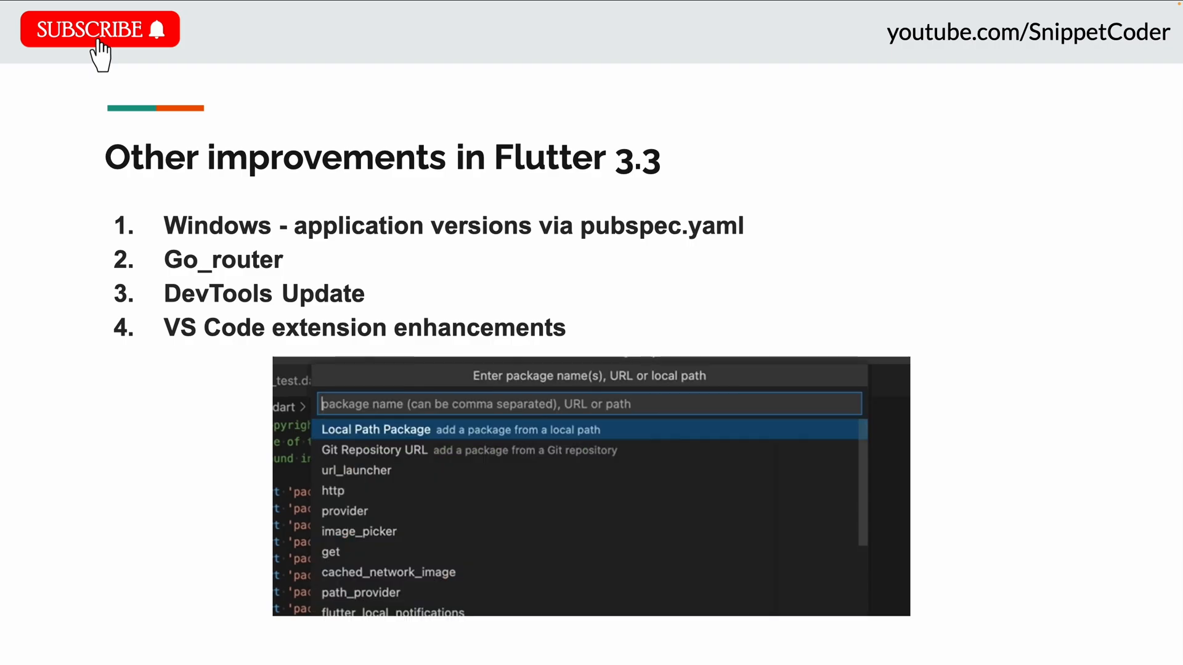
# Demo the VS Code add-dependency command with packages http, path, crypto and logging.
pyautogui.write('http, path, crypto, logging')
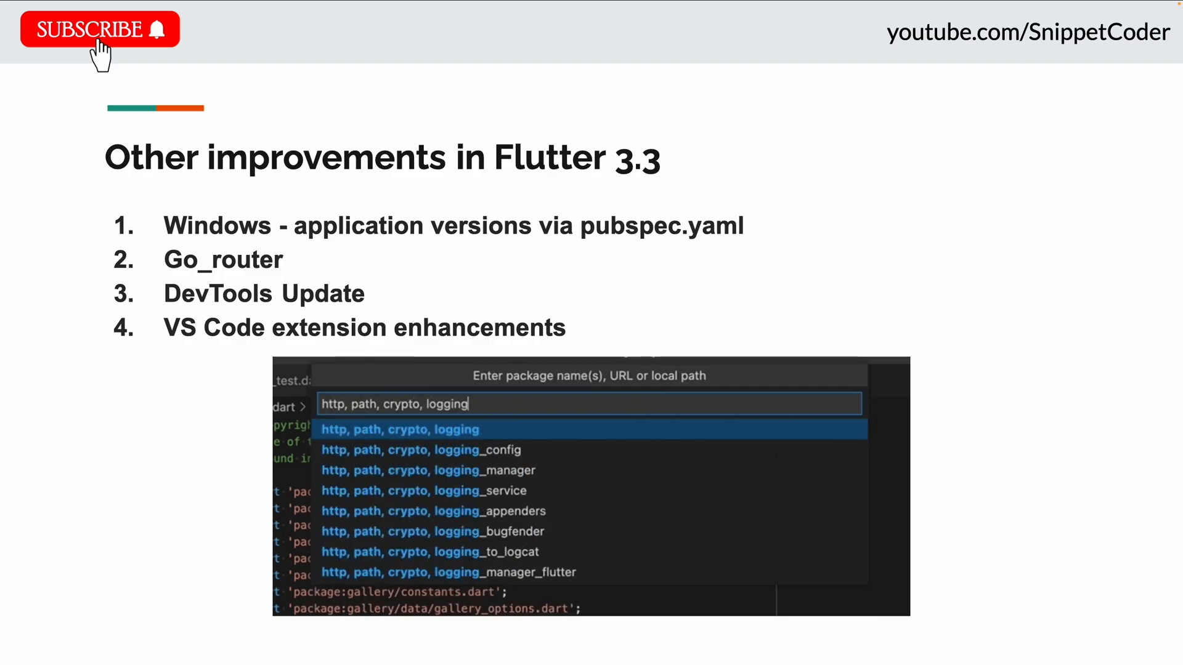
pyautogui.write('h')
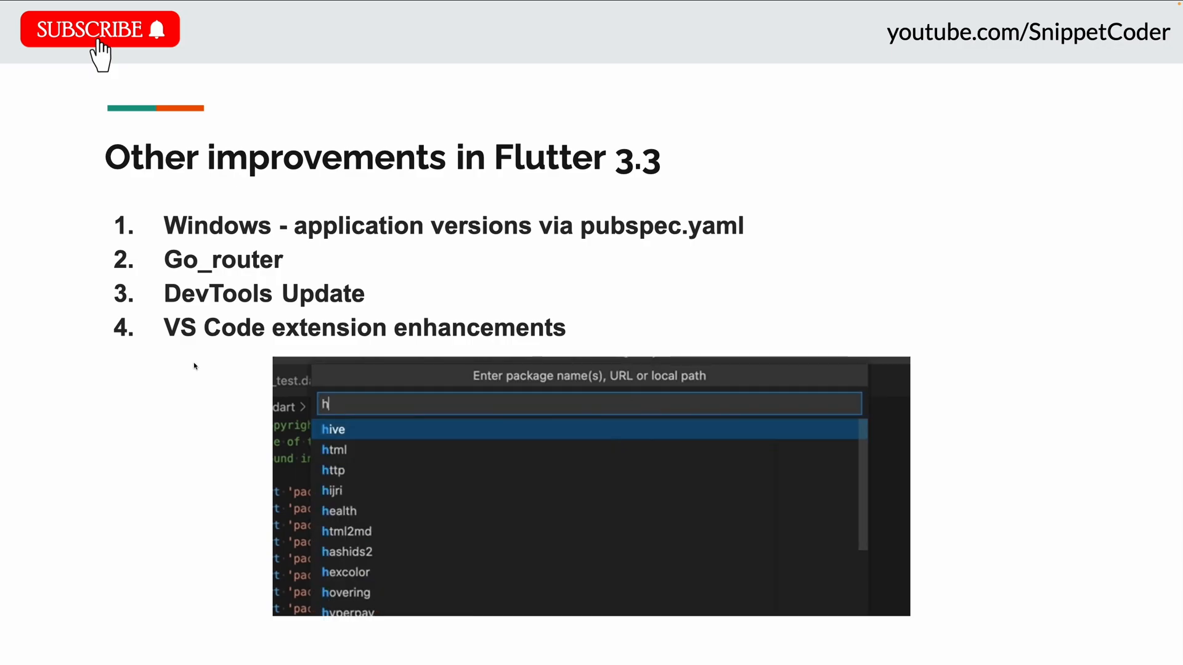
pyautogui.write('ttp, path,')
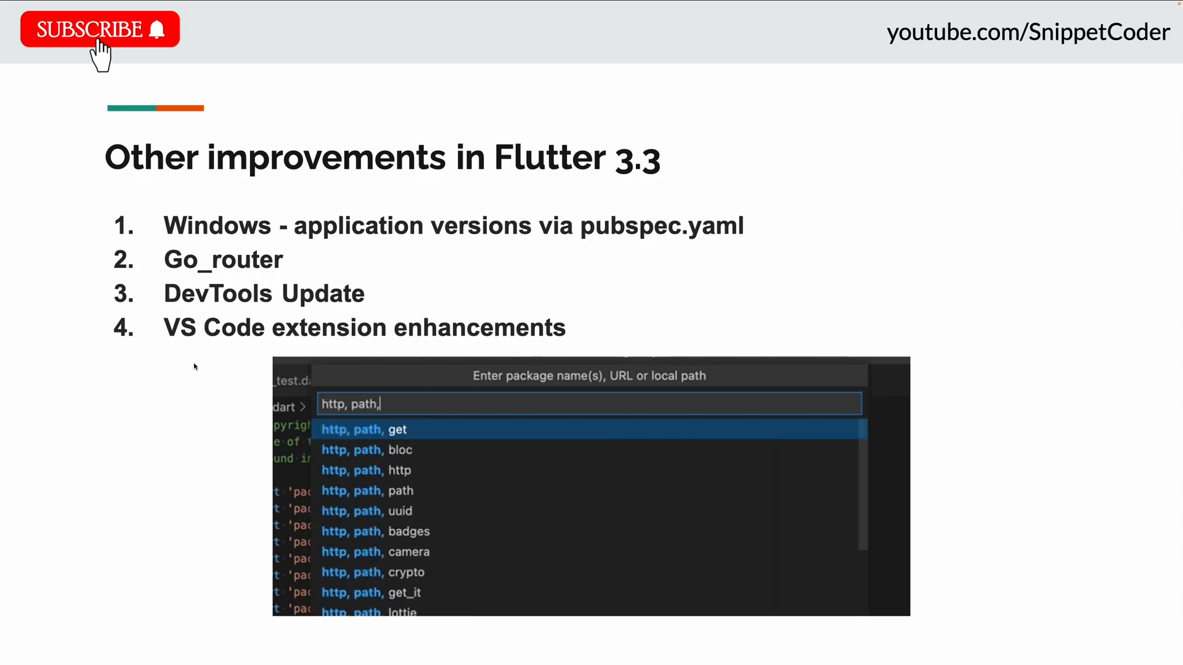
pyautogui.write('crypto, logging')
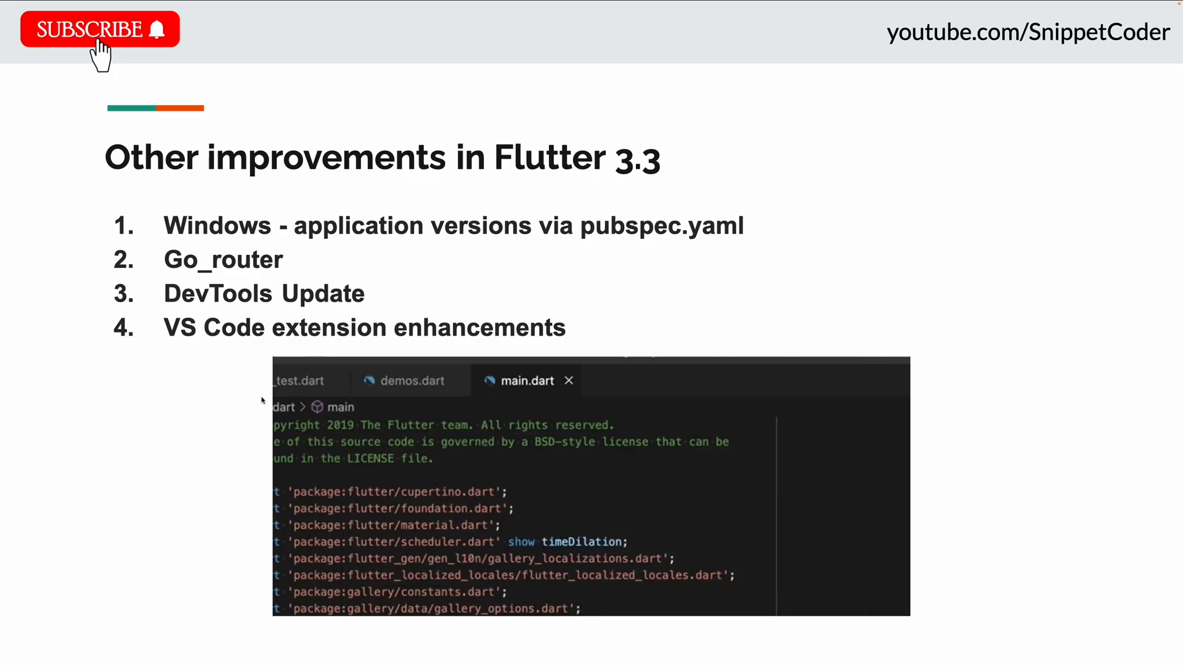
pyautogui.write('add depe')
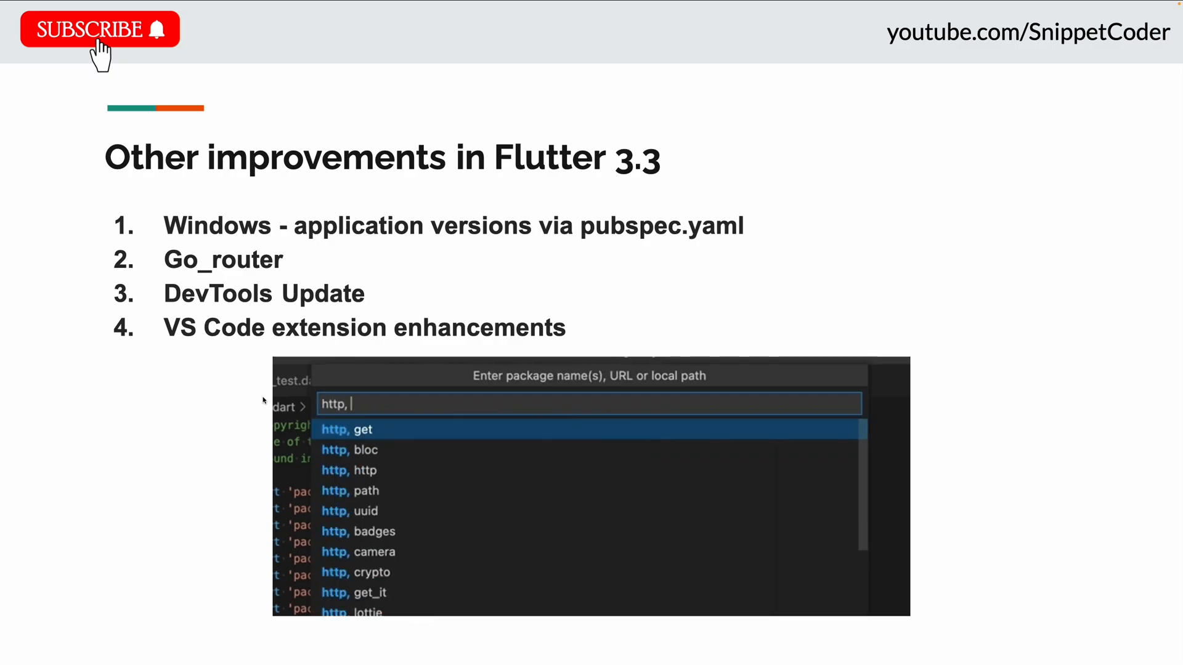
pyautogui.write('path, crypto, logging')
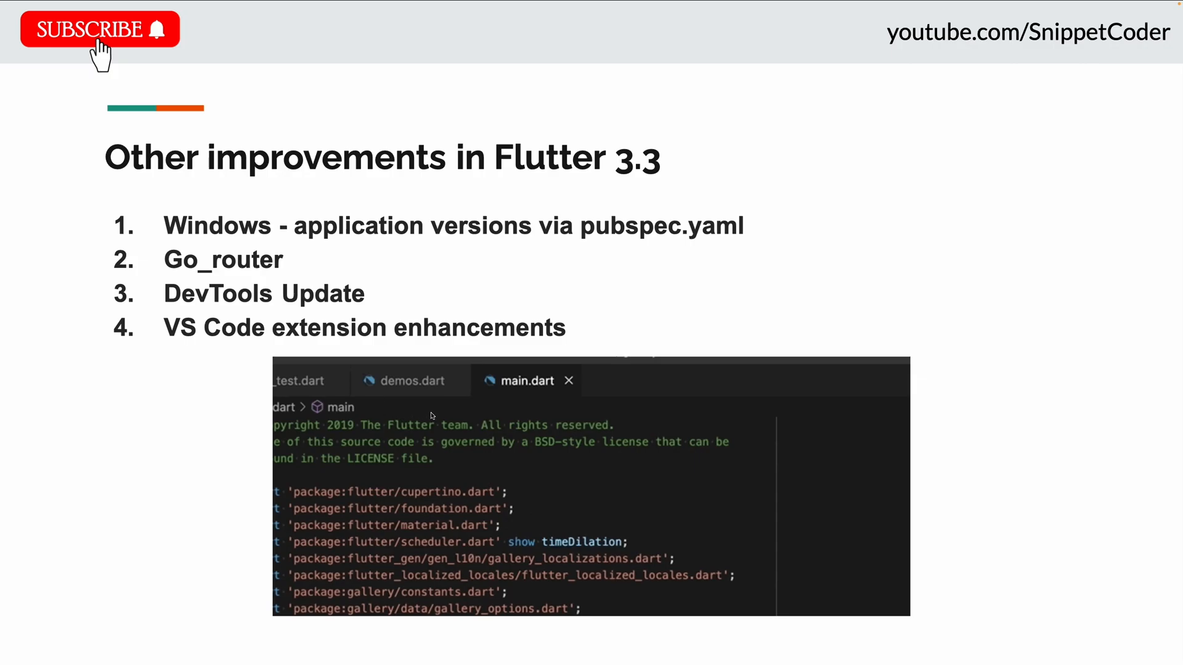
pyautogui.write('add depe')
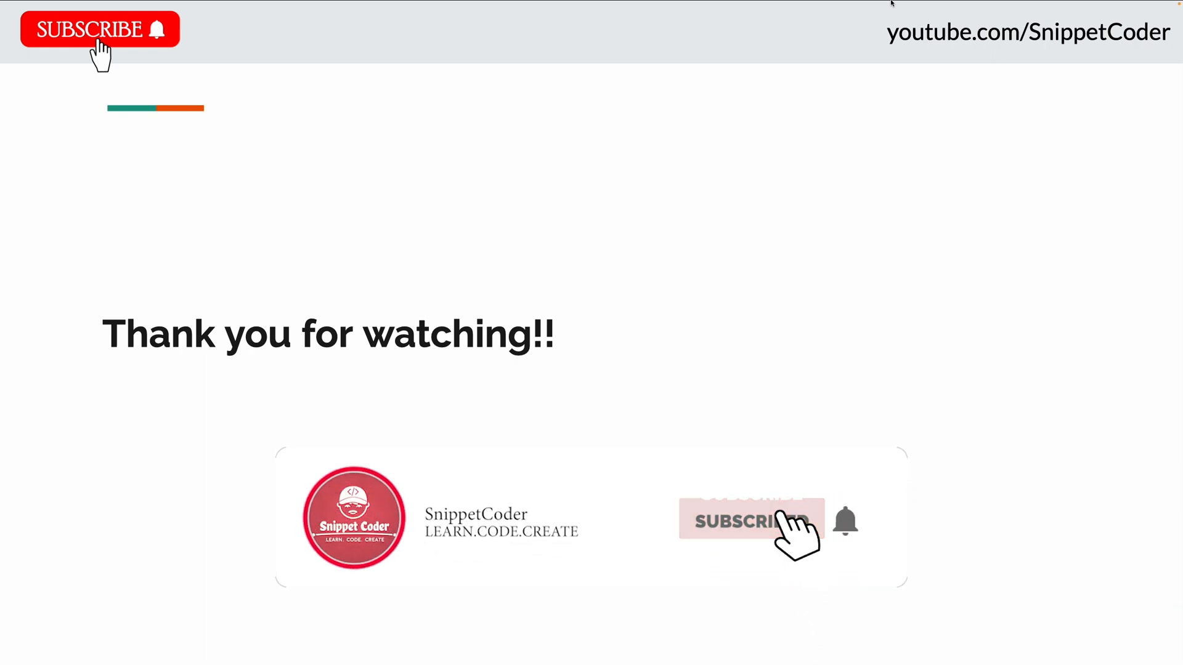
# Advance to the closing 'Thank you for watching!!' slide.
pyautogui.click(747, 520)
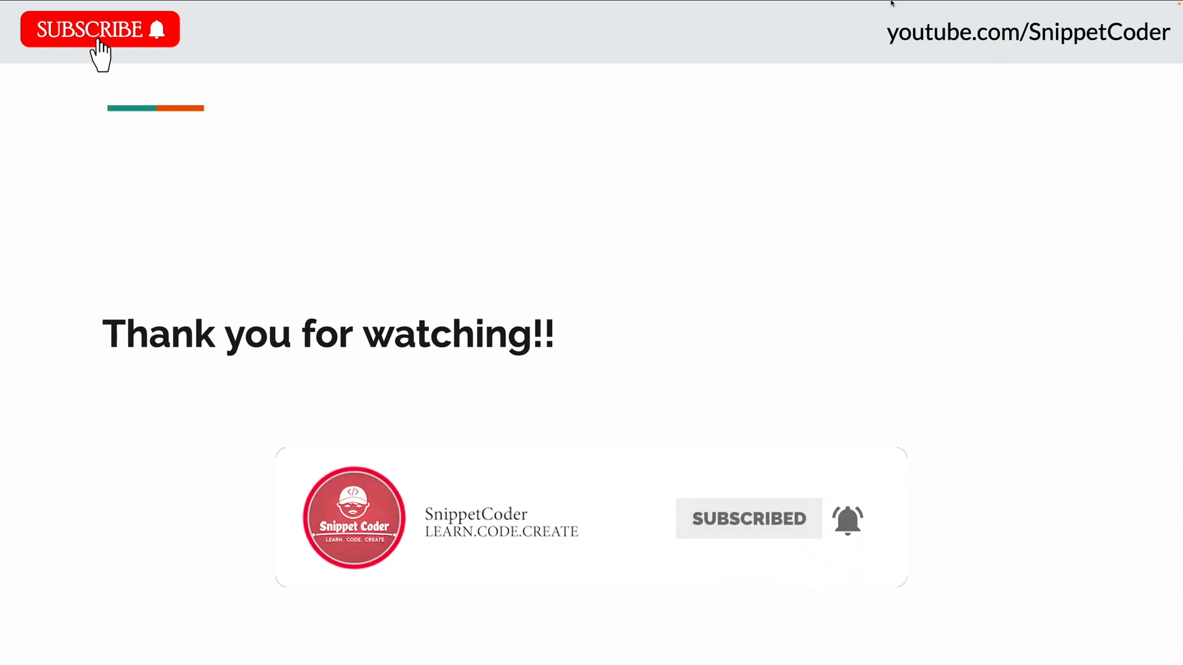